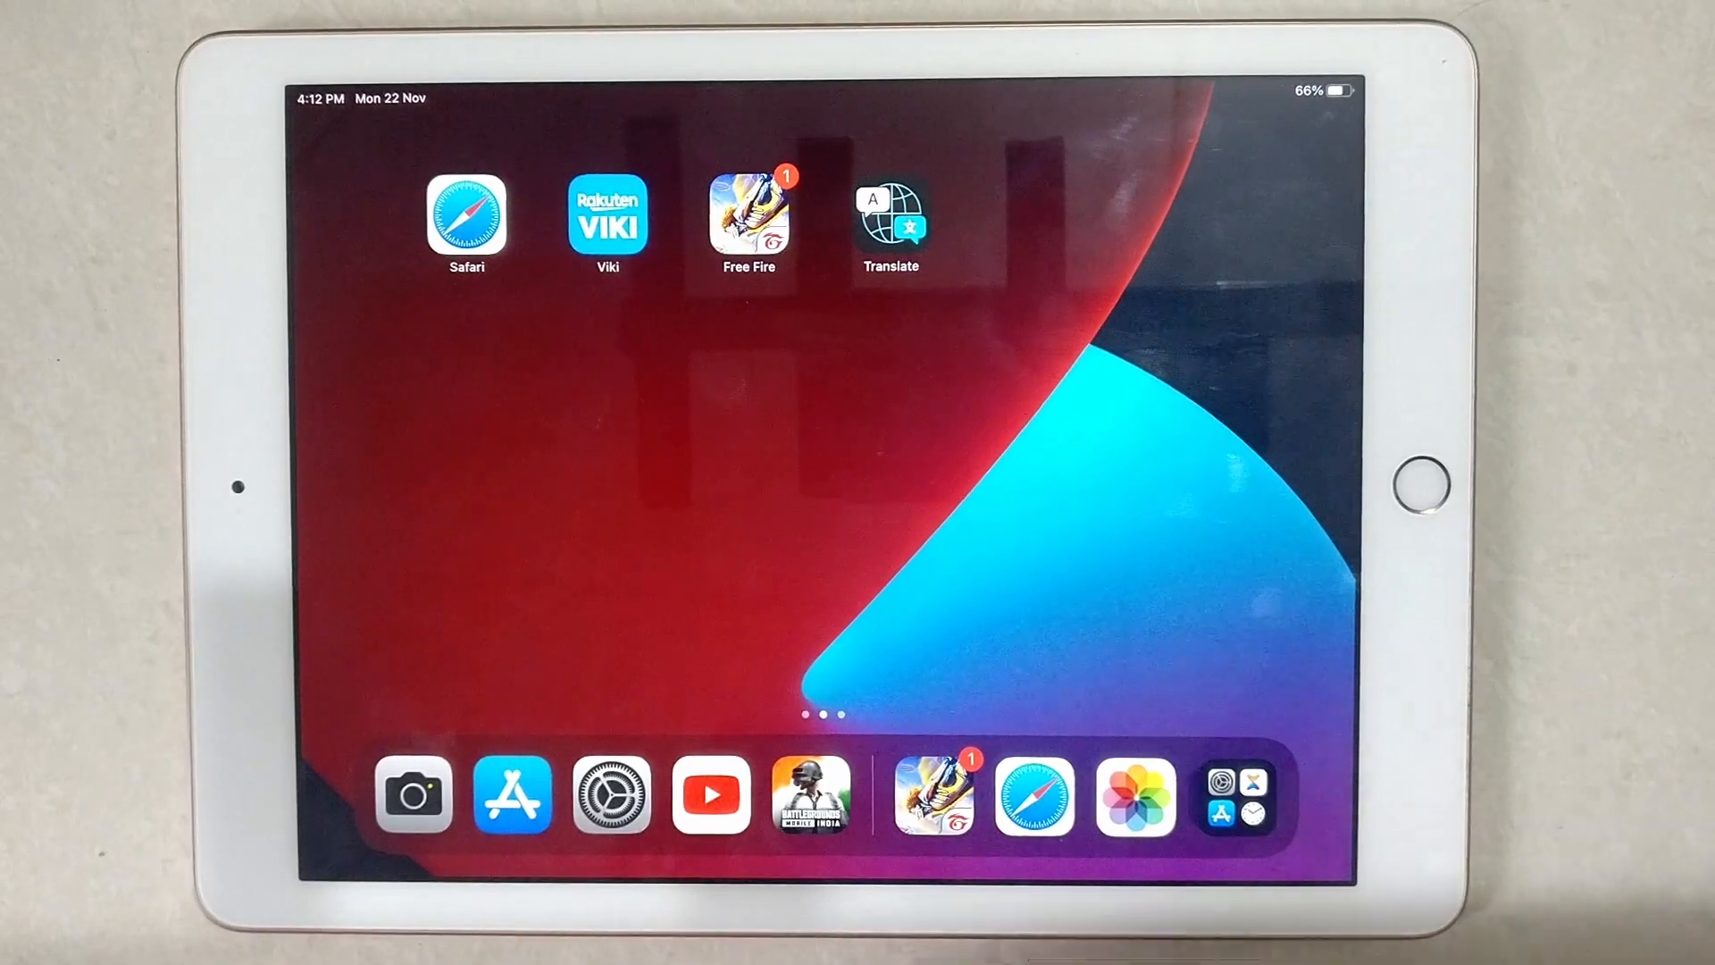
# Step: Switch off On/Off Labels under Accessibility > Display & Text Size in Settings
pyautogui.click(609, 793)
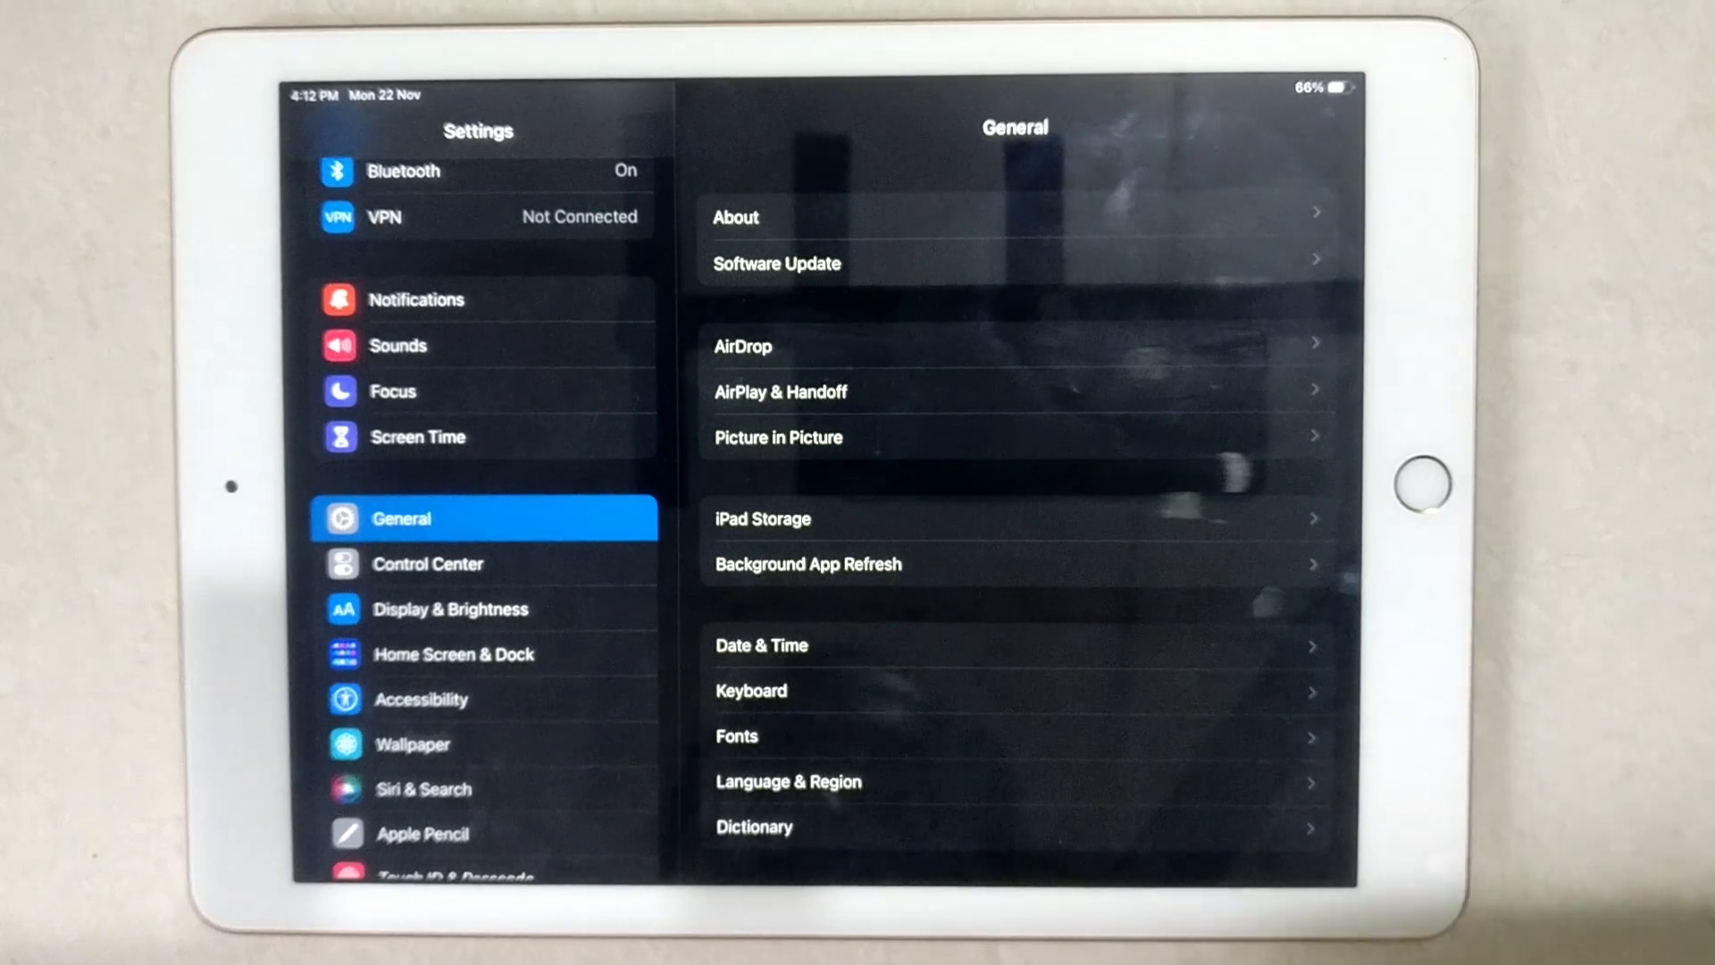
pyautogui.click(418, 699)
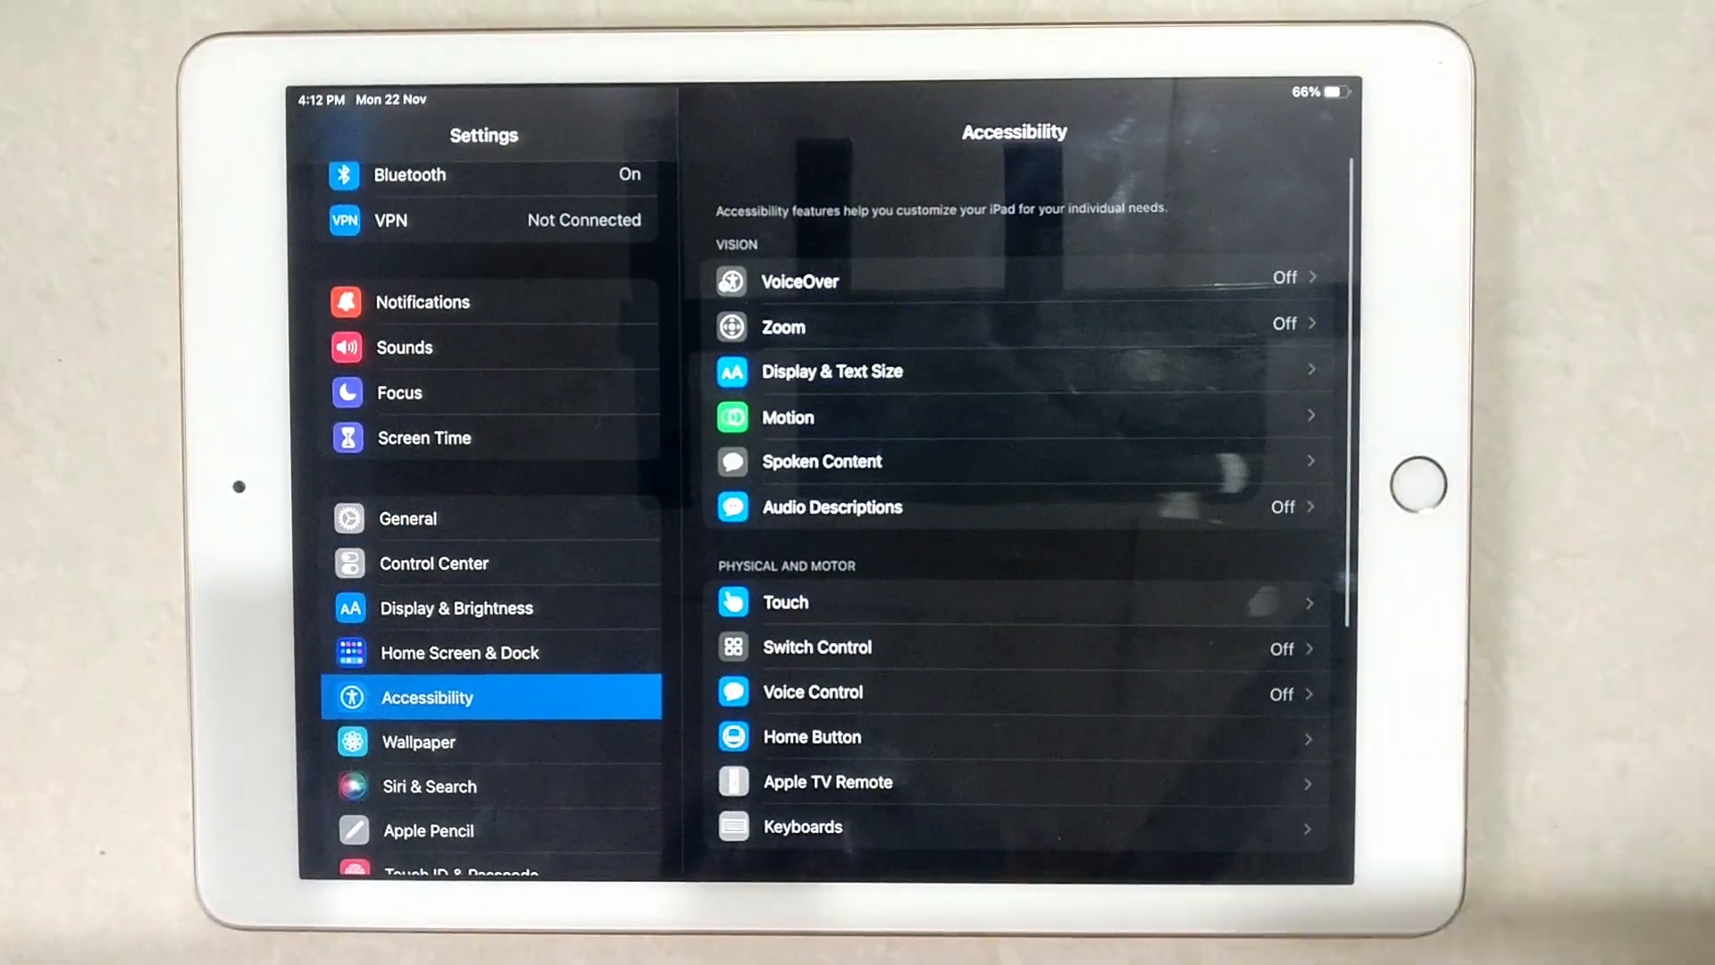
pyautogui.click(831, 372)
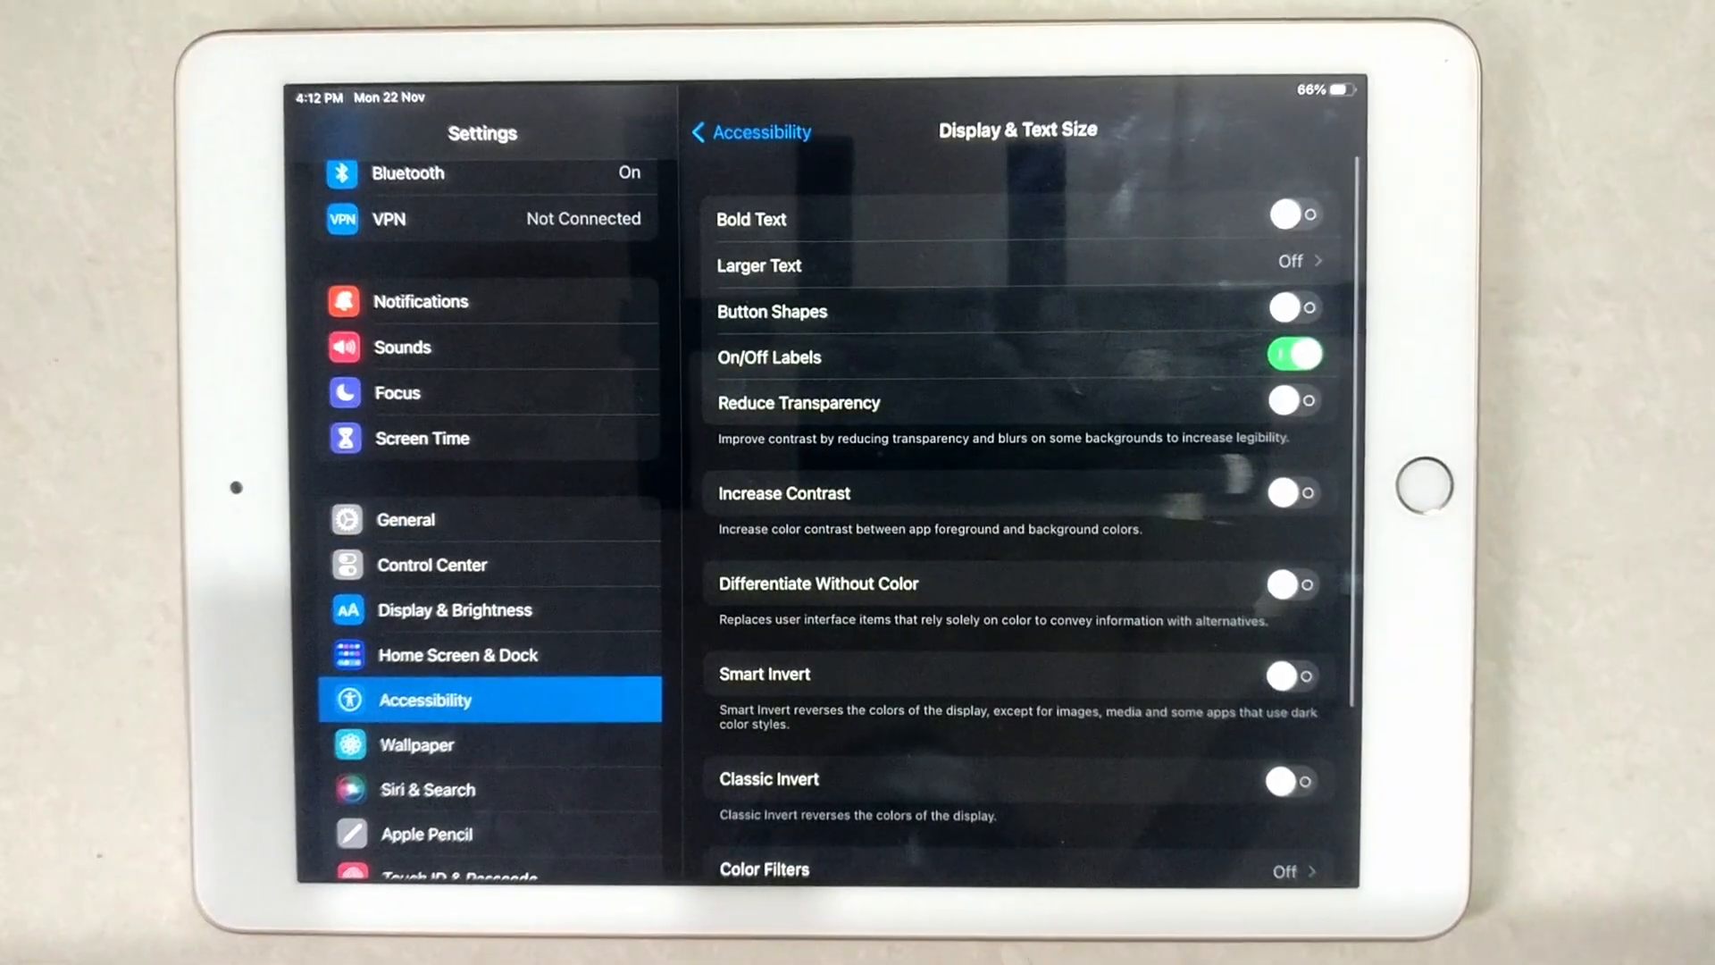
pyautogui.click(1293, 355)
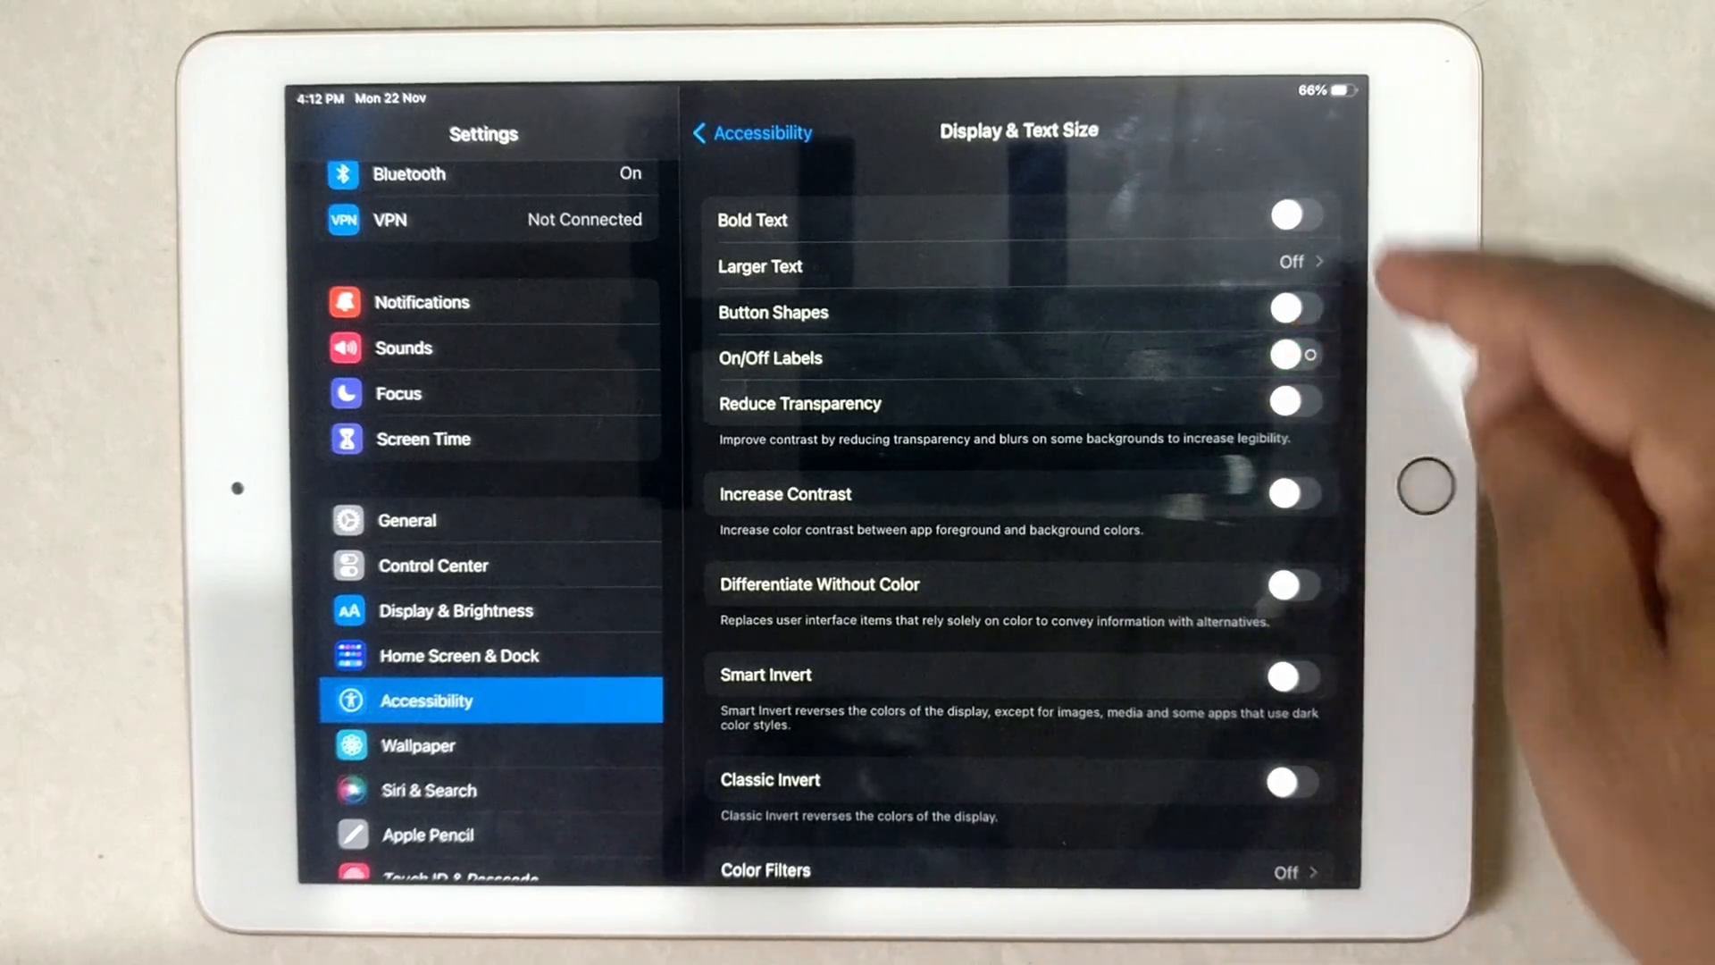